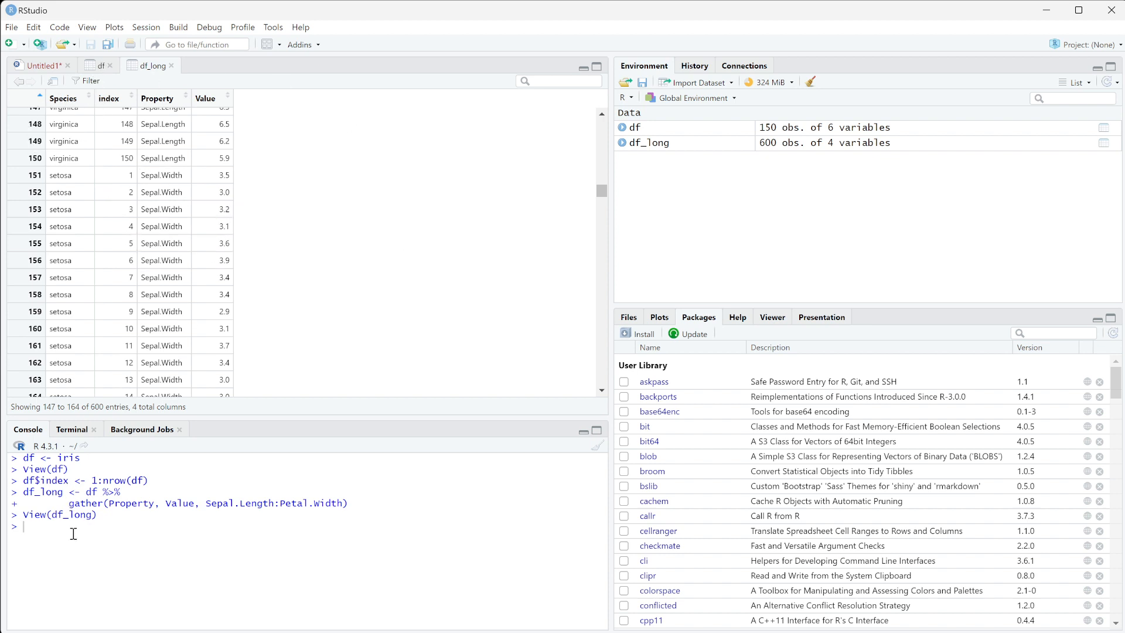
# Write df_wide <- df %>% spread(Property, Value) in the Untitled1 script
pyautogui.click(40, 65)
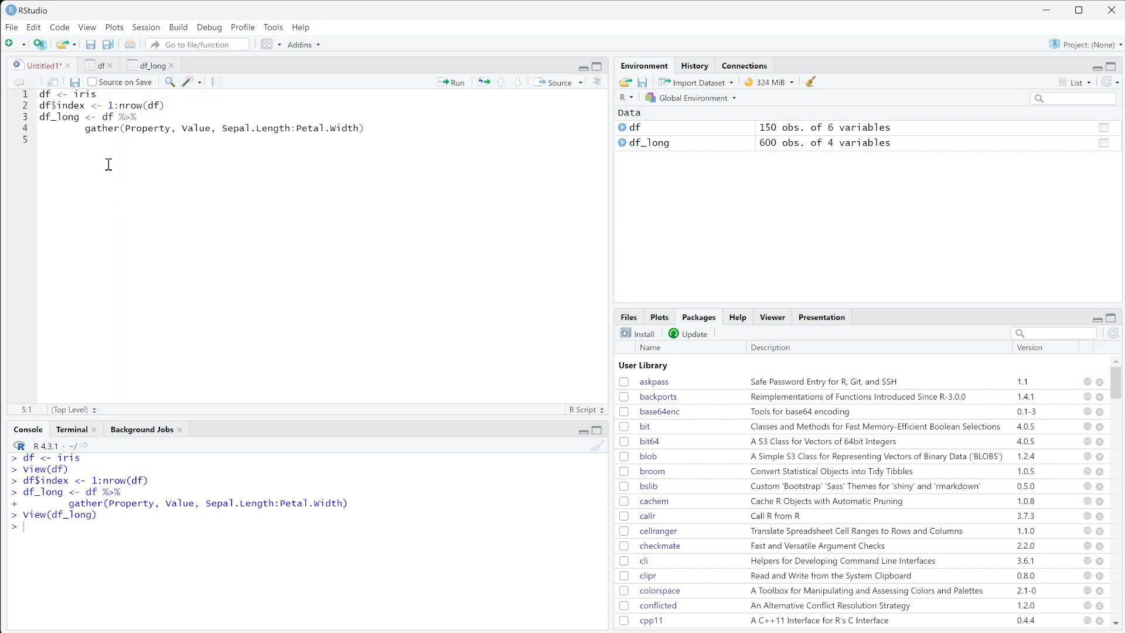
pyautogui.write('df')
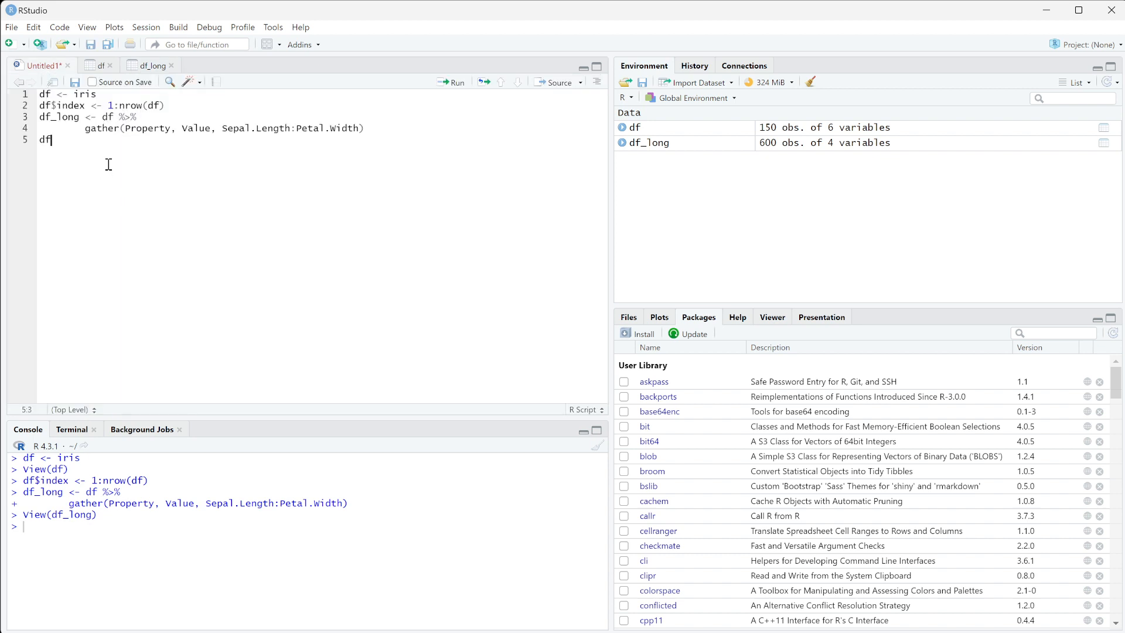
pyautogui.write('_')
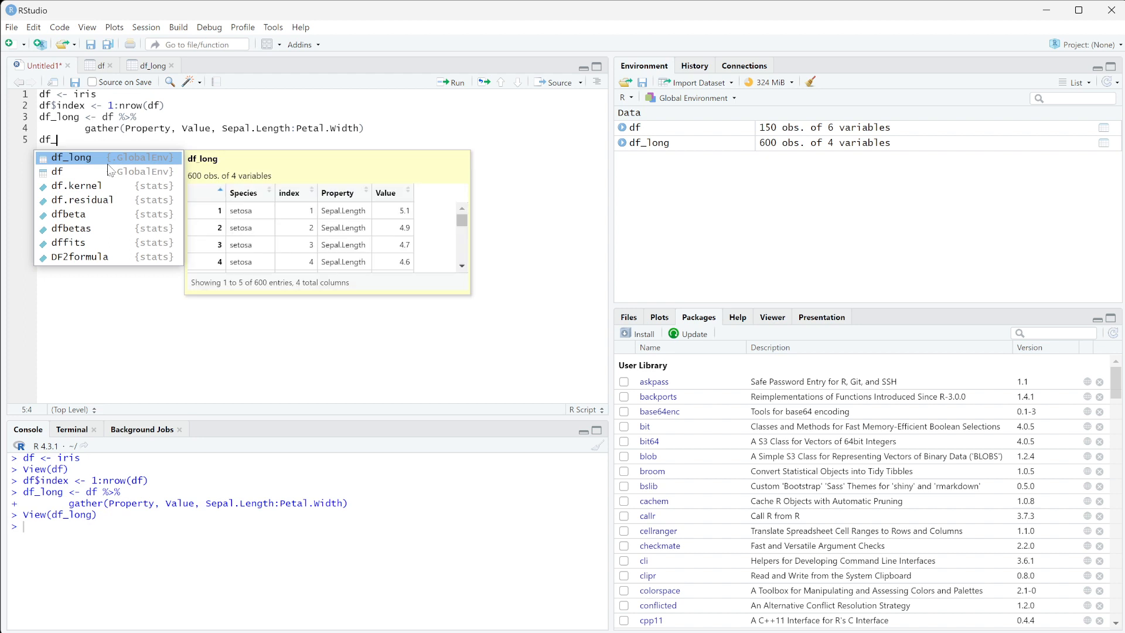
pyautogui.write('wide <- df')
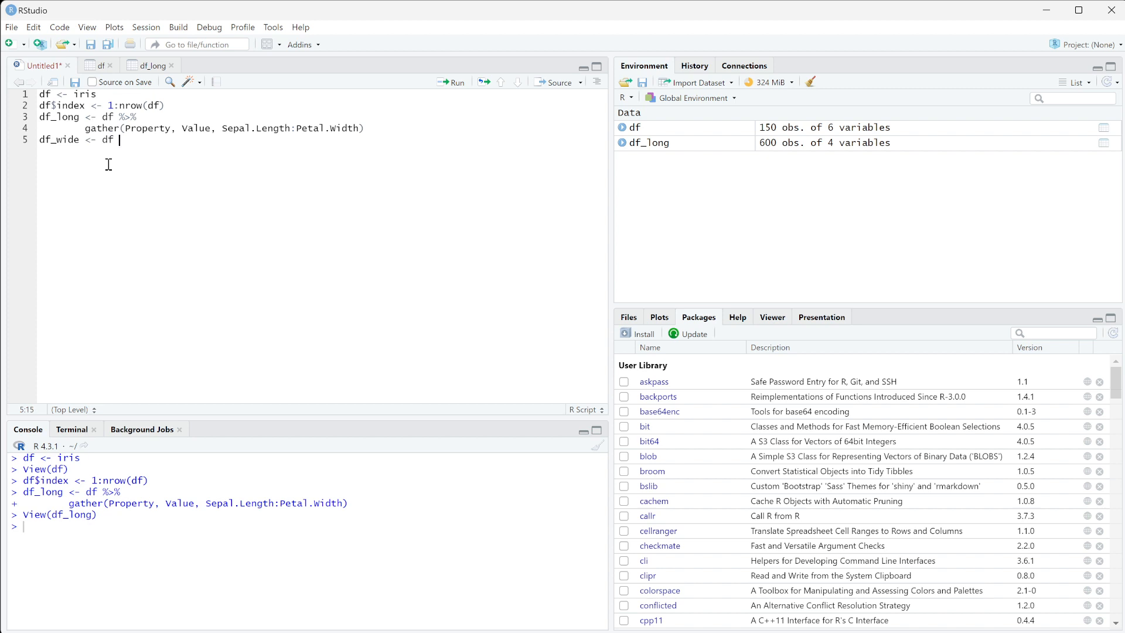
pyautogui.write('%>%')
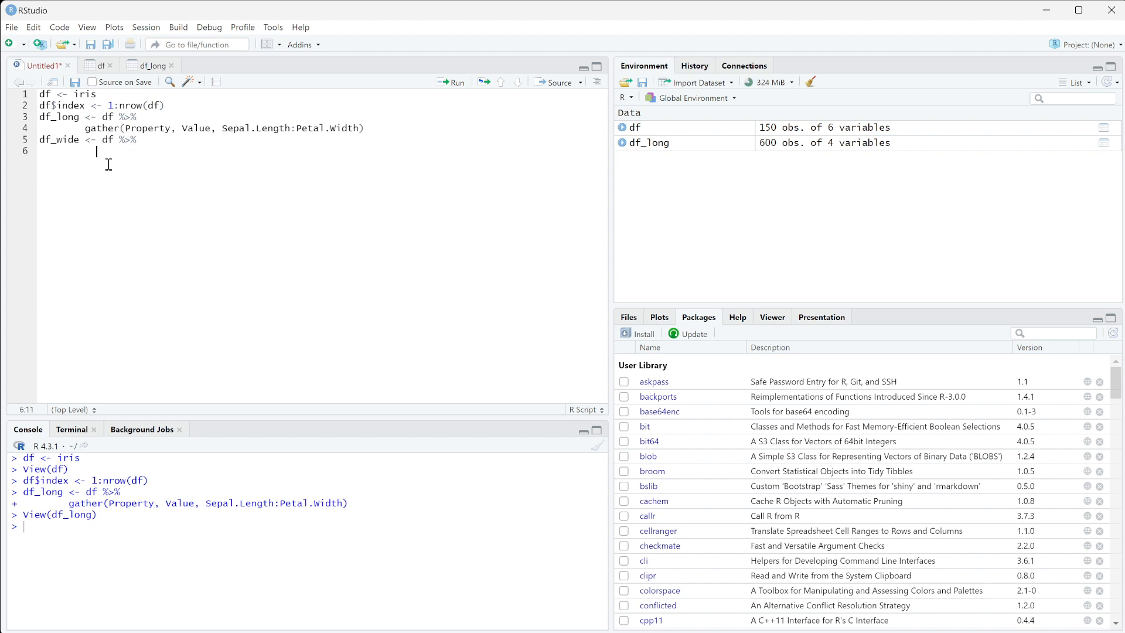
pyautogui.write('spread(')
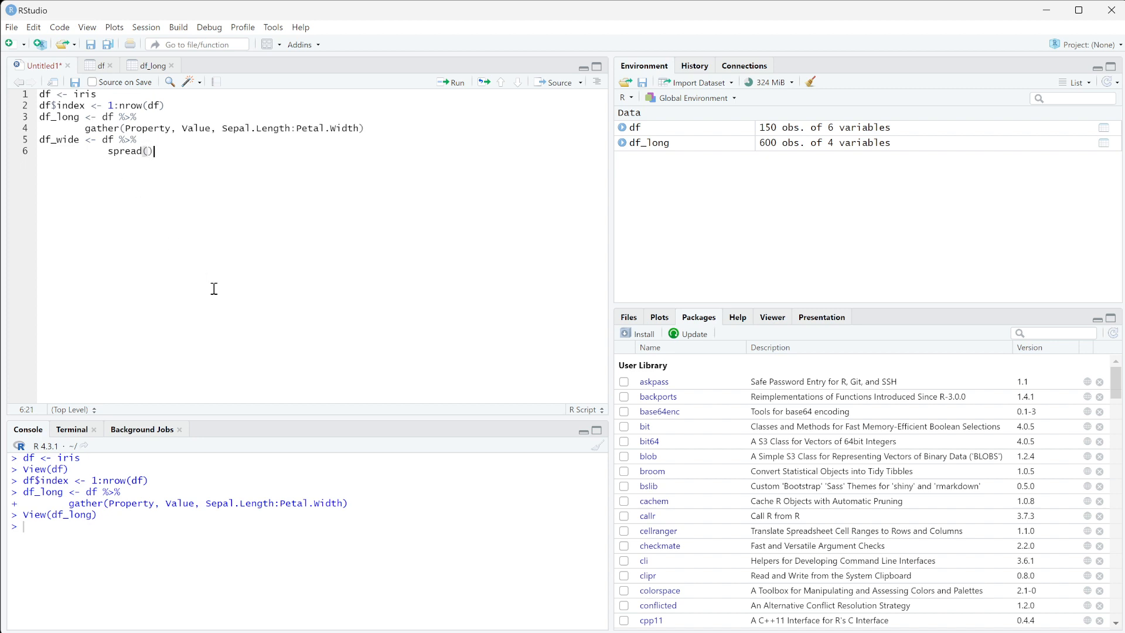
pyautogui.moveTo(137, 128)
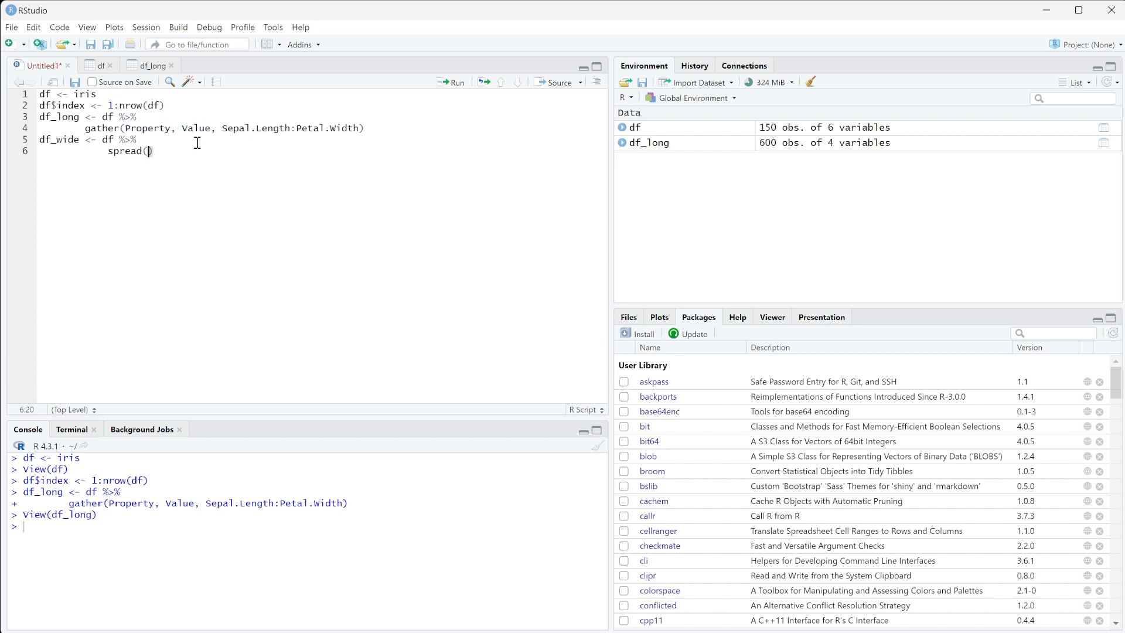
pyautogui.write('Property')
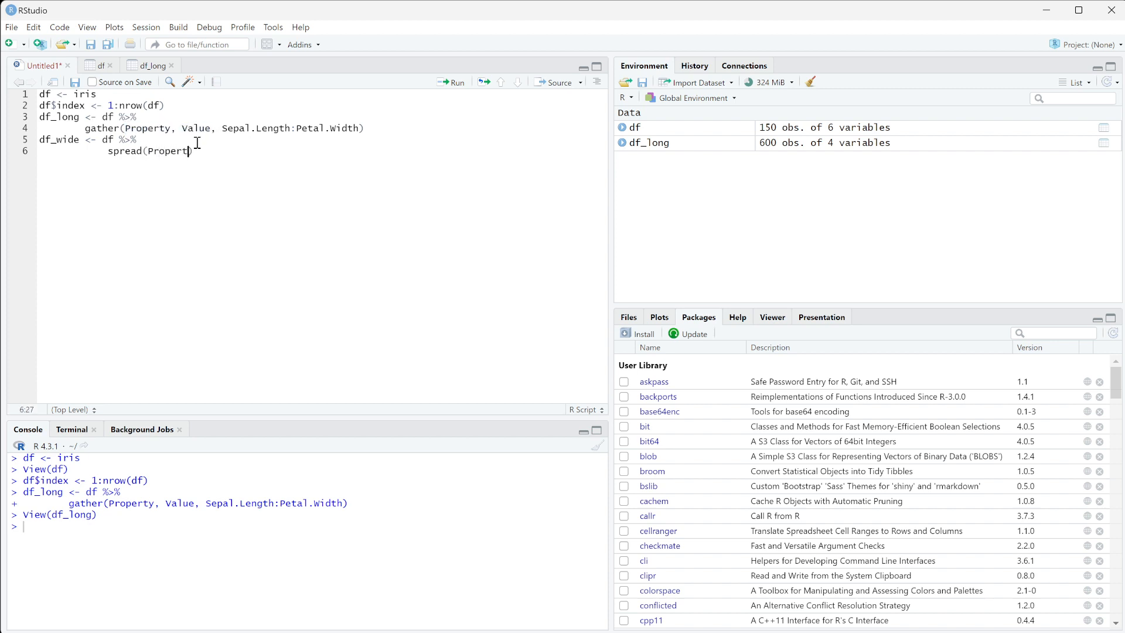
pyautogui.write(',')
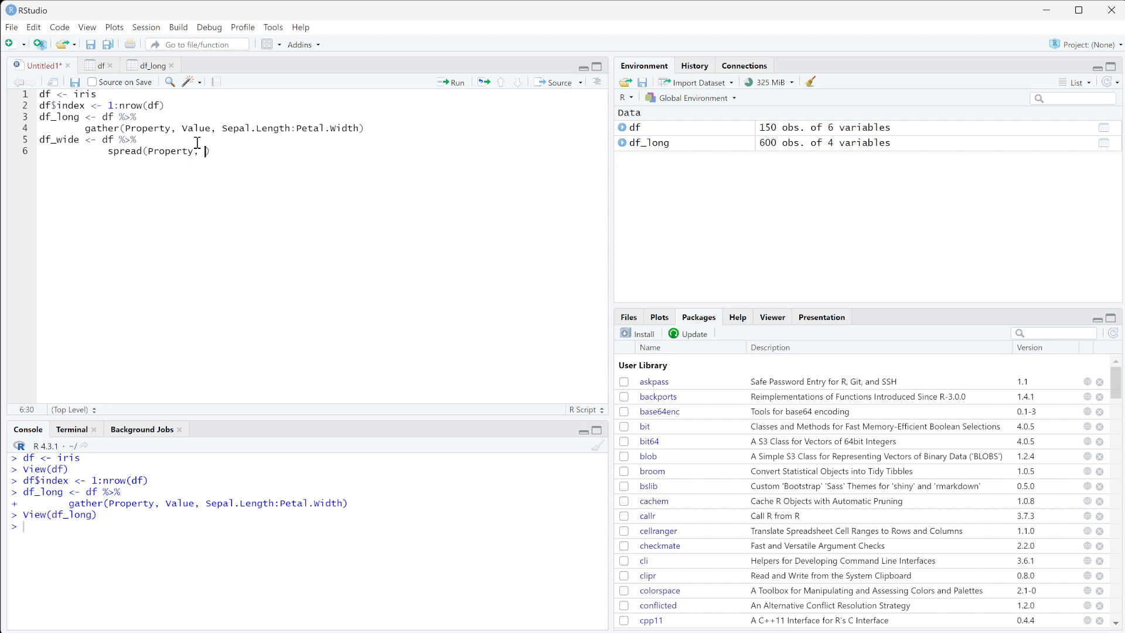
pyautogui.write('Value')
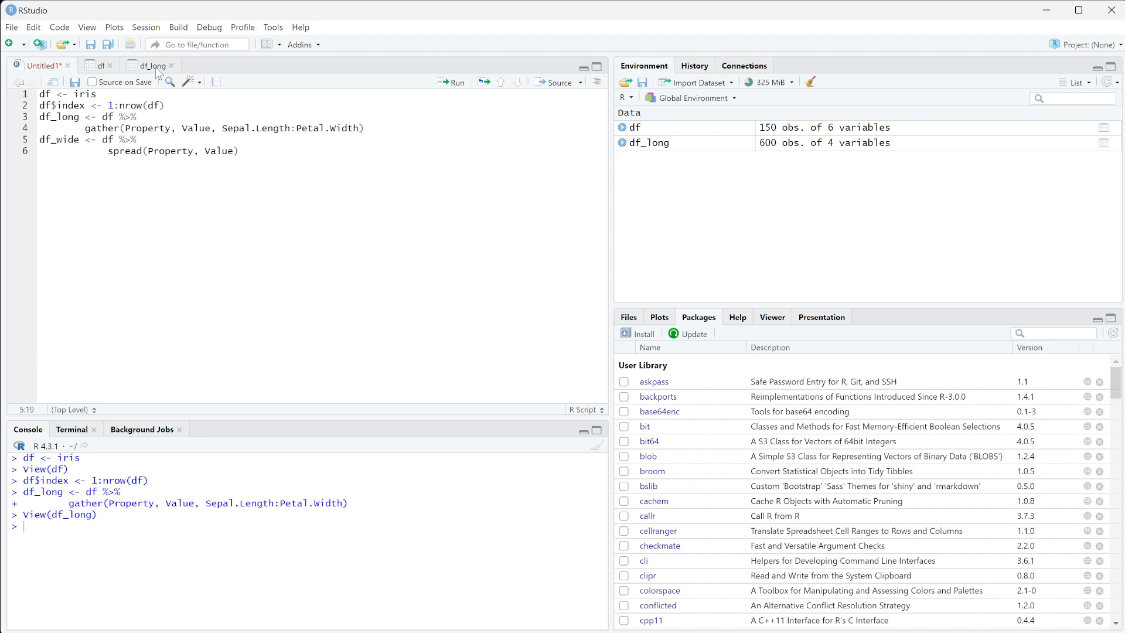
pyautogui.click(147, 65)
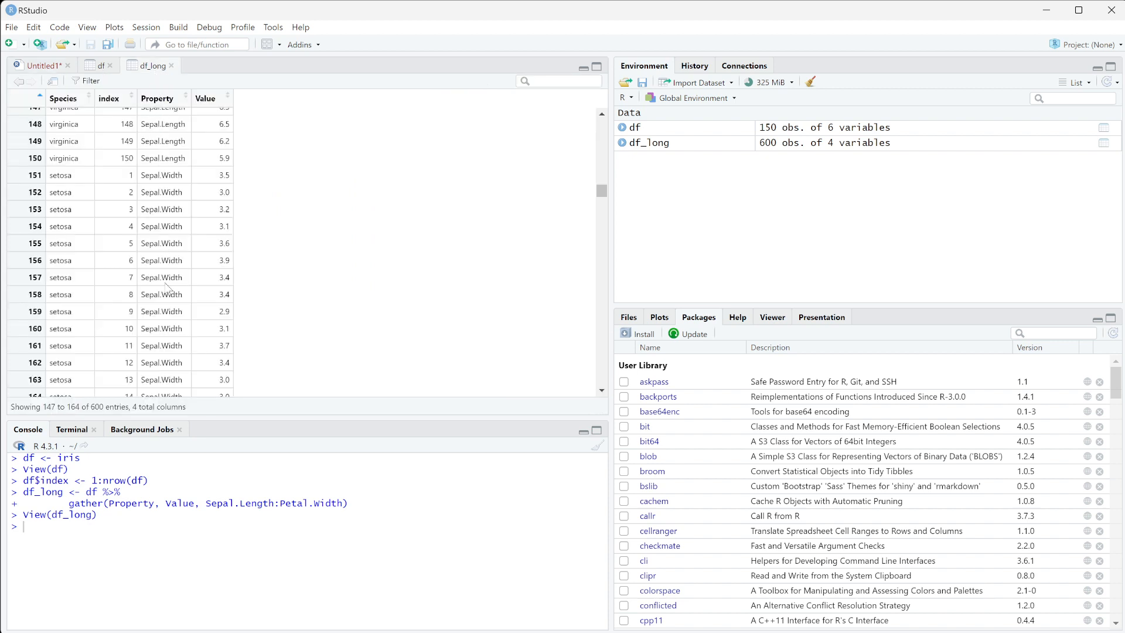
pyautogui.moveTo(152, 237)
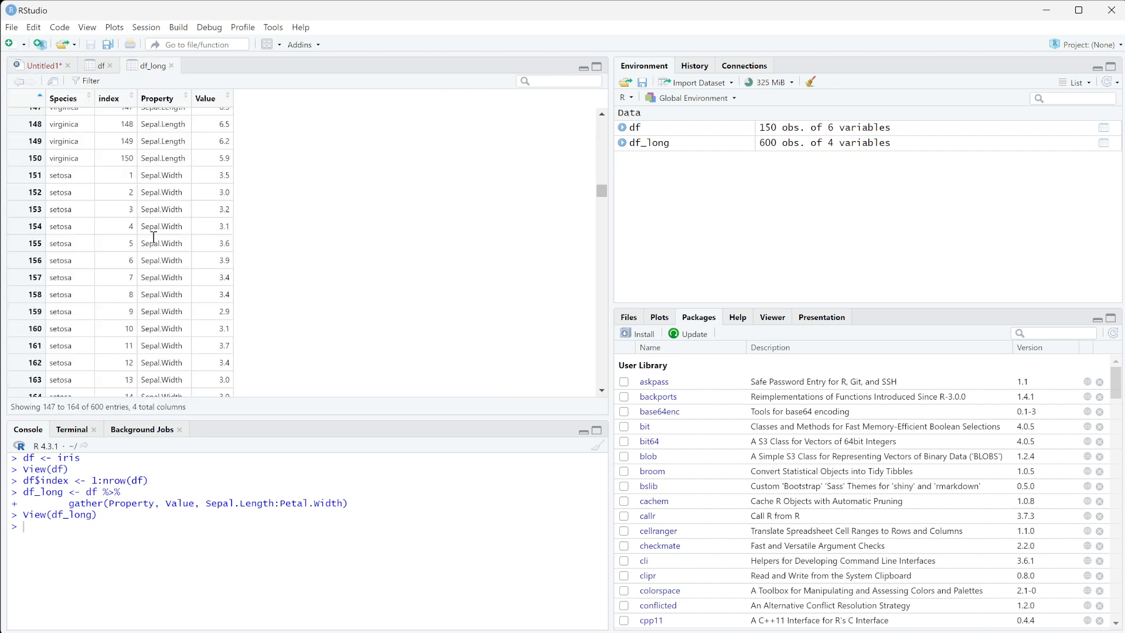
pyautogui.doubleClick(163, 157)
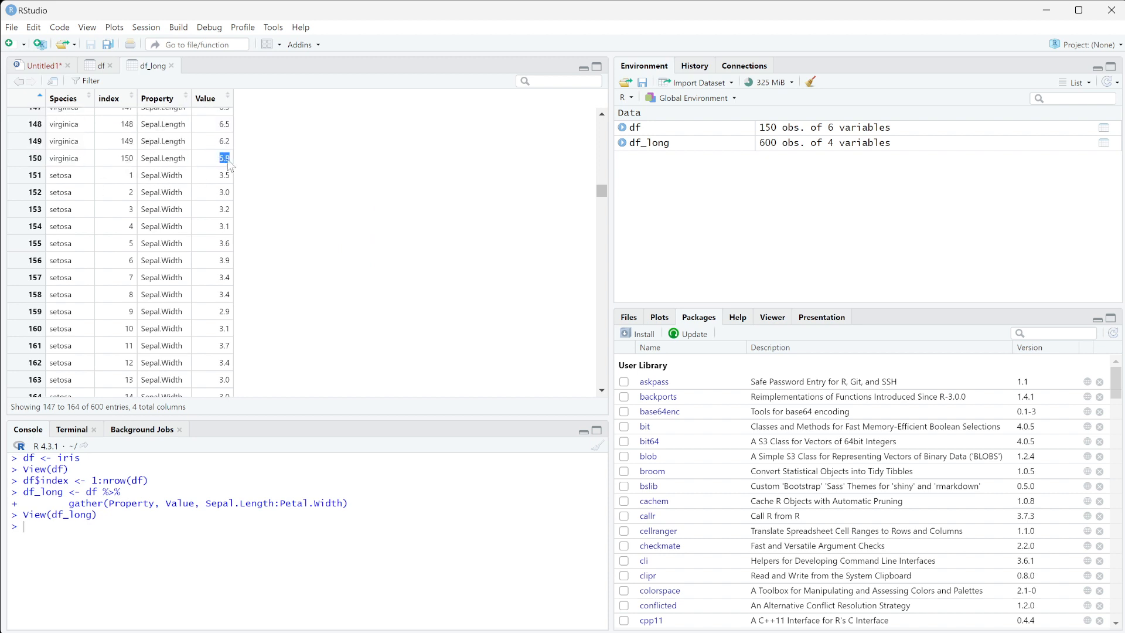
pyautogui.click(39, 65)
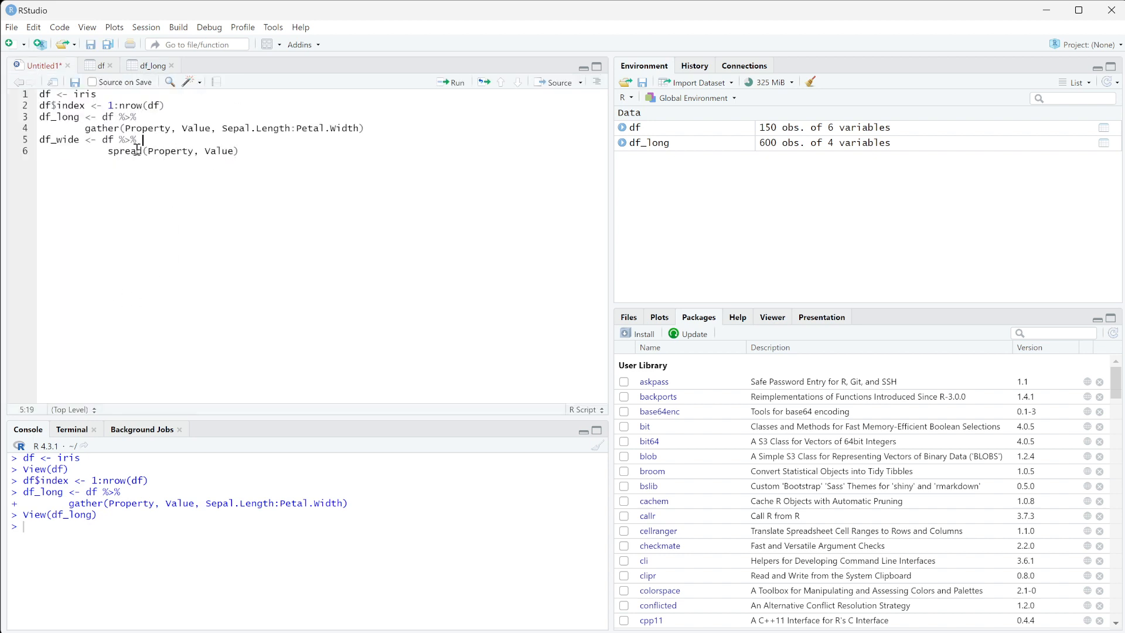
pyautogui.moveTo(443, 92)
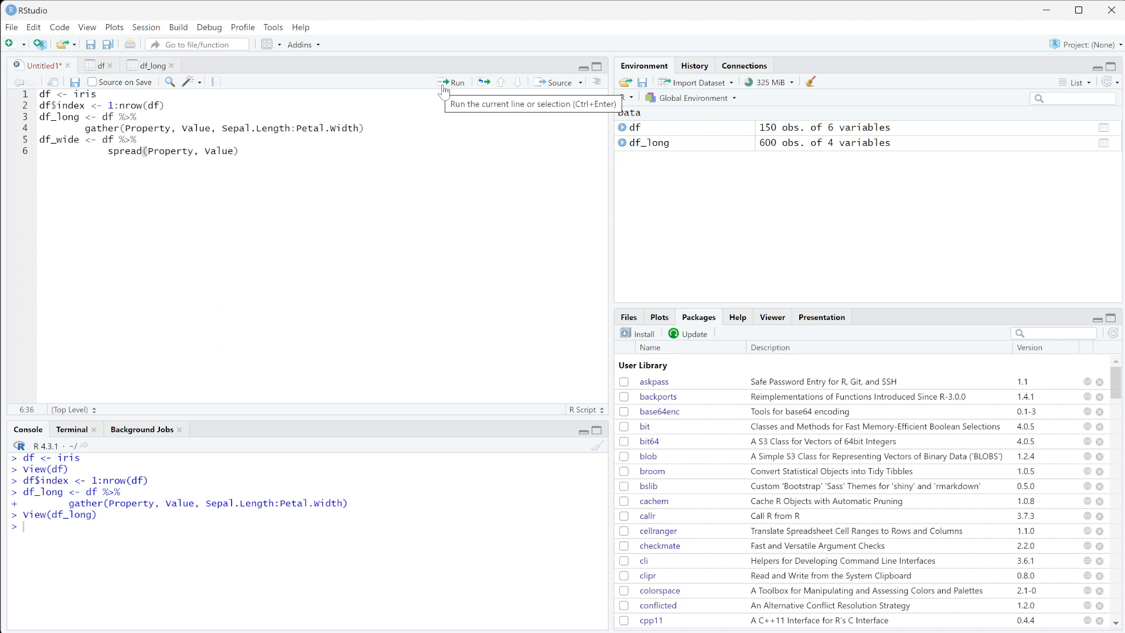
# Run the df_wide lines, producing an object 'Property' not found error
pyautogui.click(453, 82)
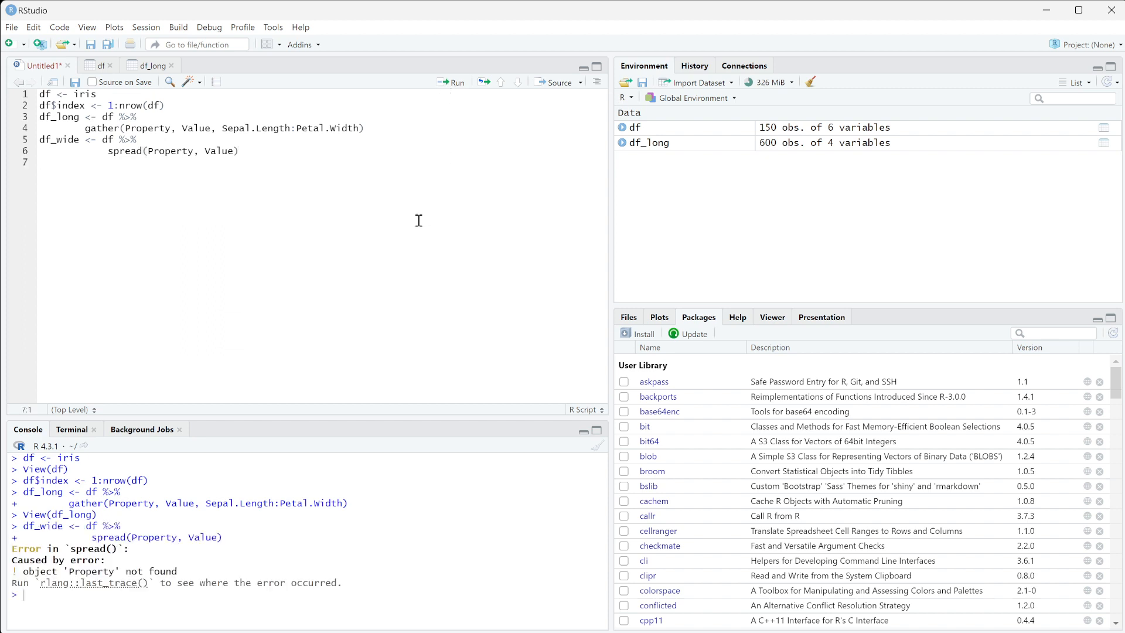
pyautogui.moveTo(148, 578)
pyautogui.write('_long')
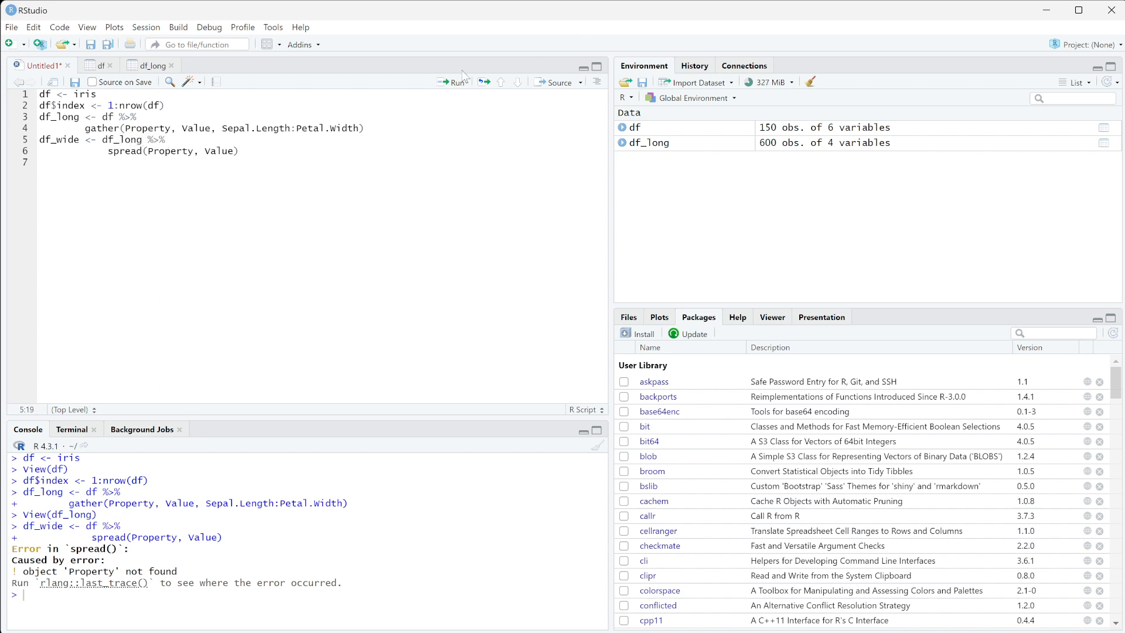
# Run the corrected df_long-based df_wide lines, then view the original df table
pyautogui.click(454, 82)
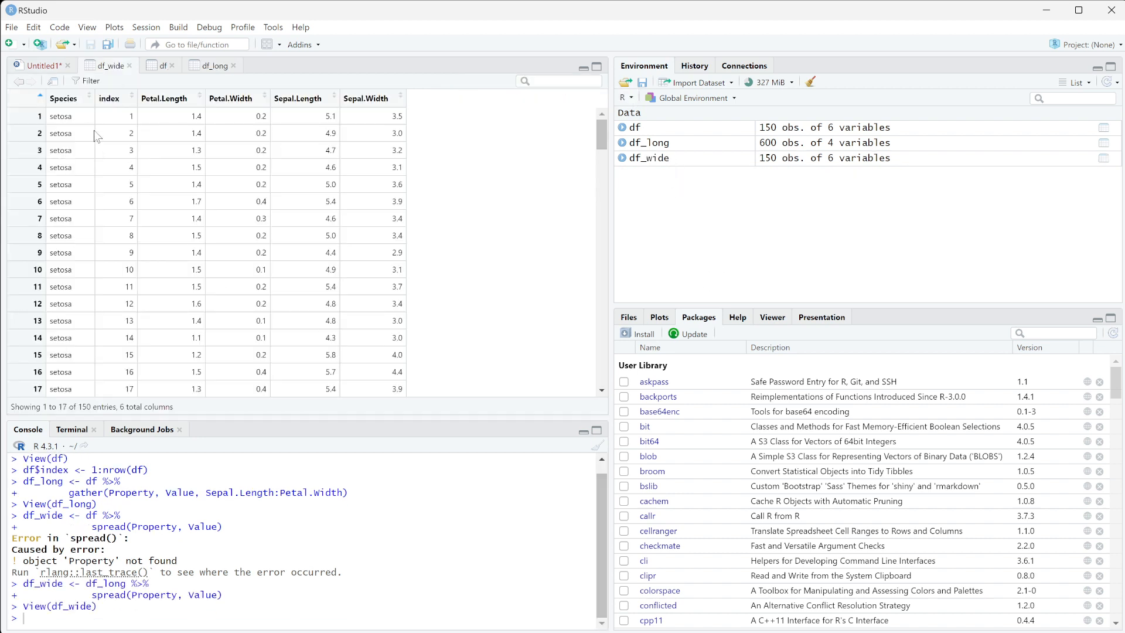
pyautogui.moveTo(119, 215)
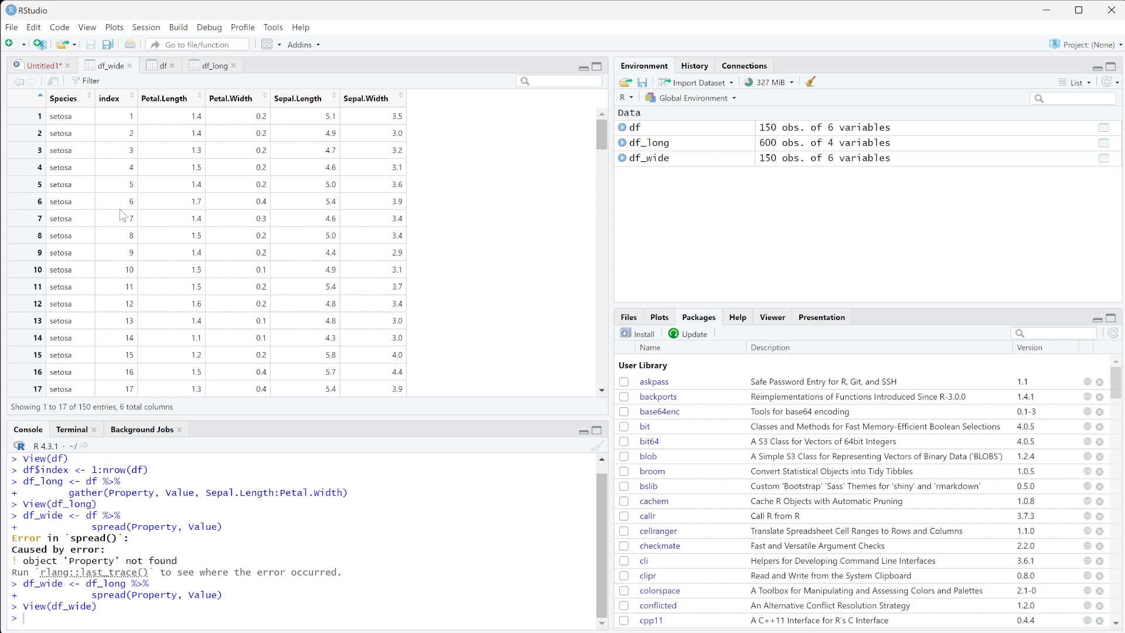
pyautogui.moveTo(179, 137)
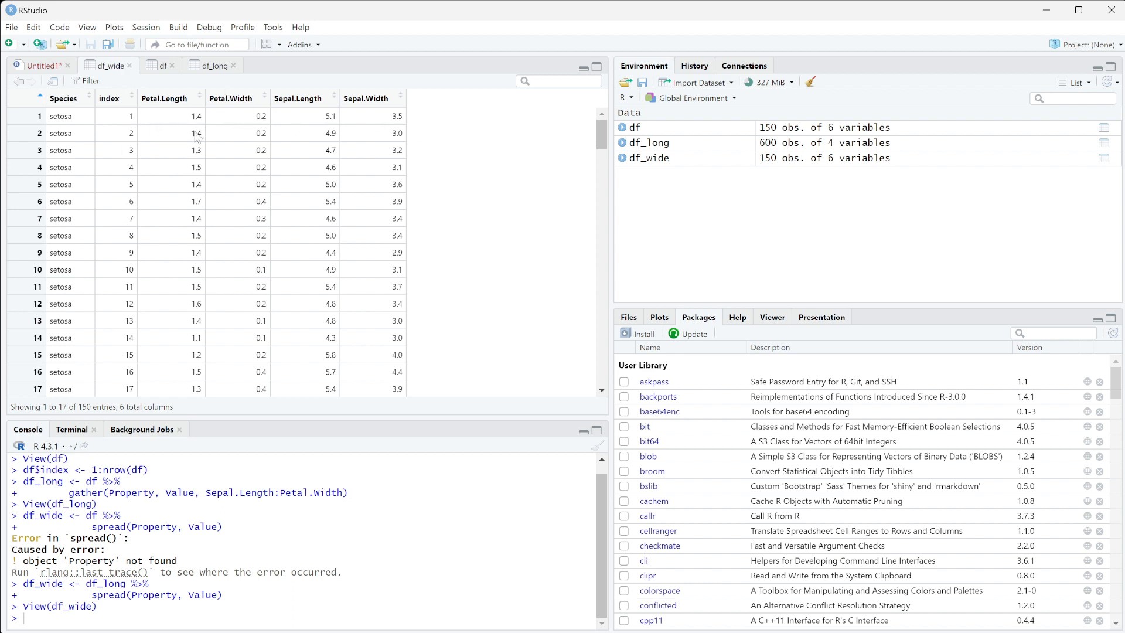
pyautogui.moveTo(223, 154)
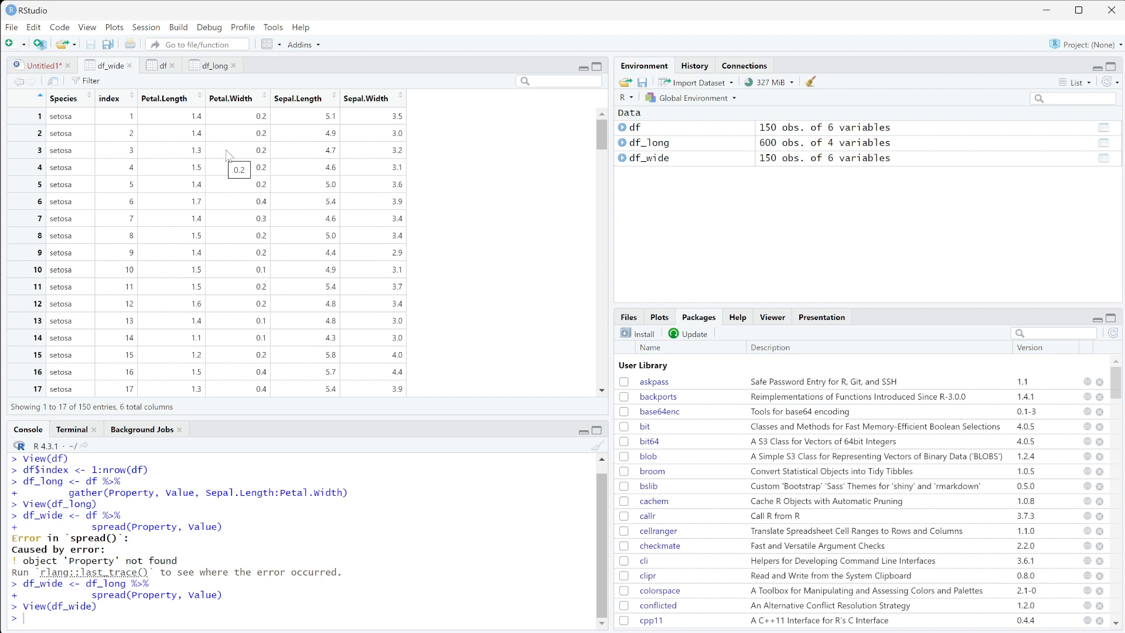
pyautogui.moveTo(176, 81)
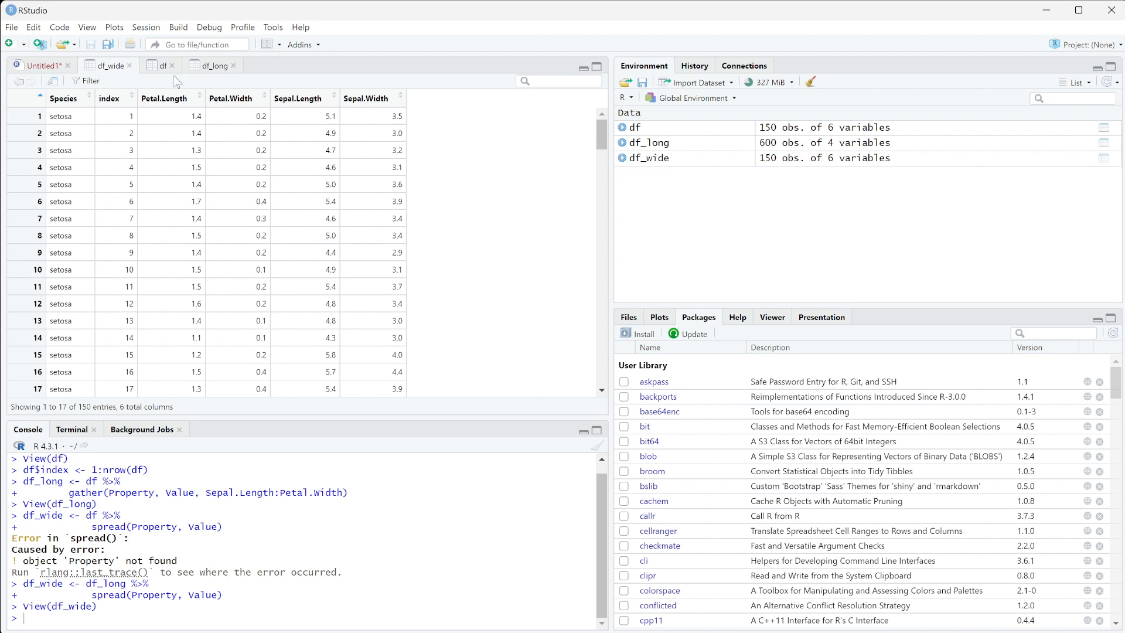
pyautogui.click(162, 65)
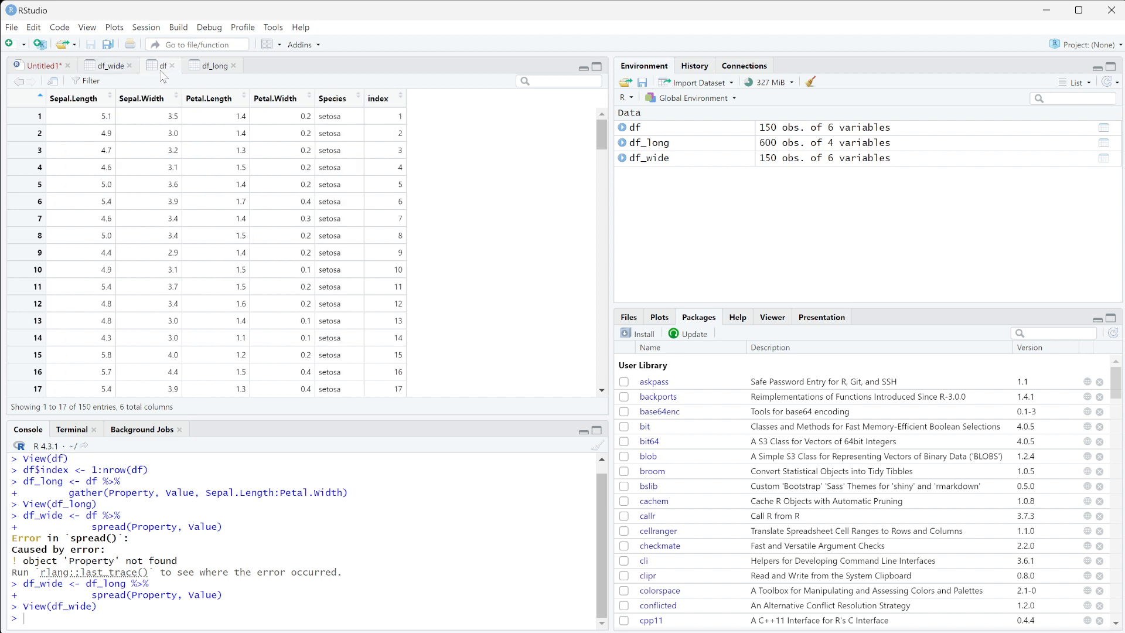
pyautogui.moveTo(22, 76)
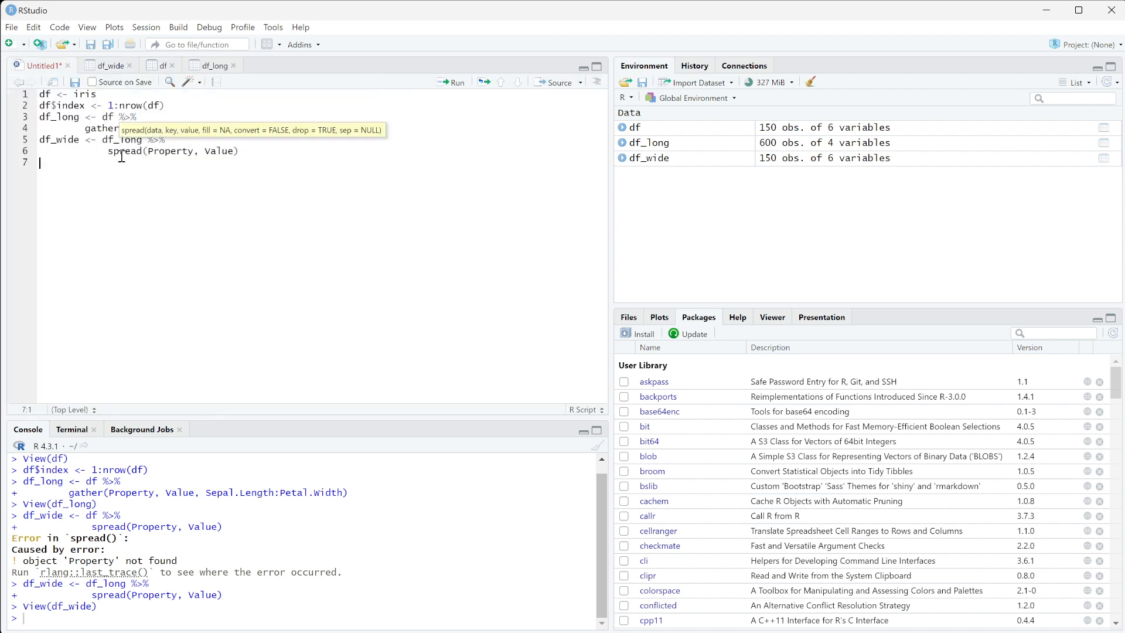
# Write df1_long <- iris %>% gather(Property, Value, Sepal.Length:Petal.width)
pyautogui.write('df_')
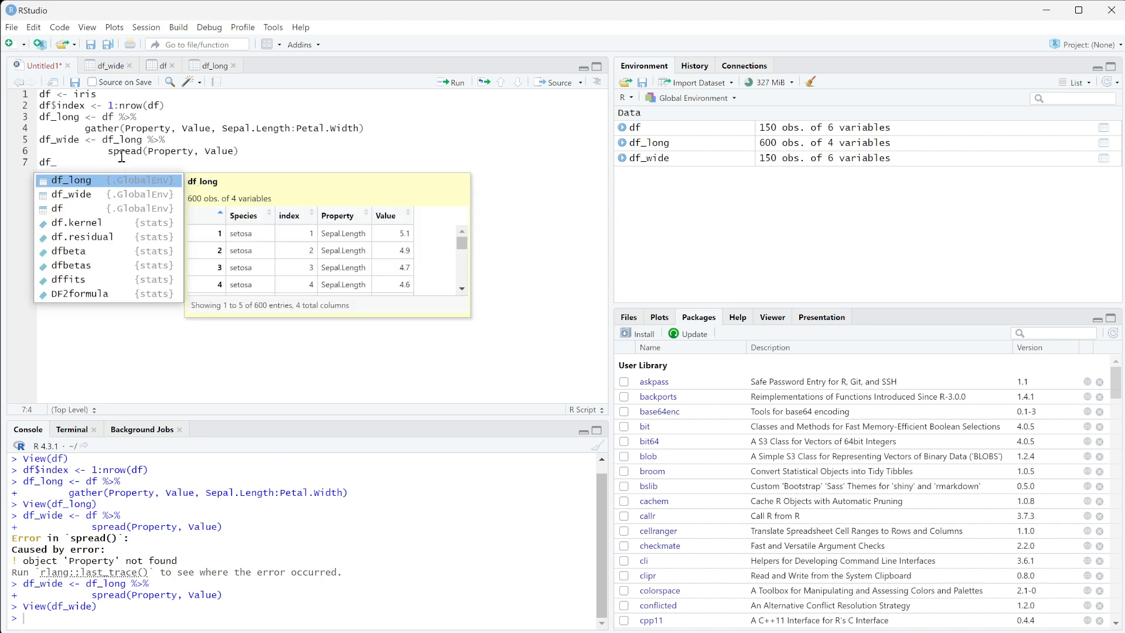
pyautogui.write('d')
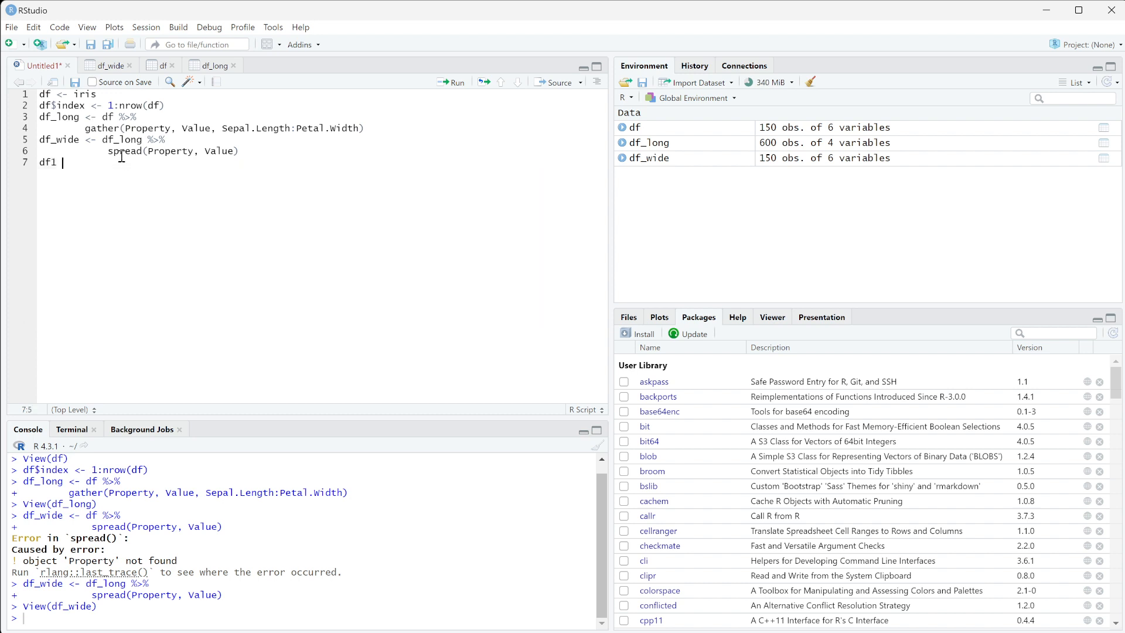
pyautogui.write('<-')
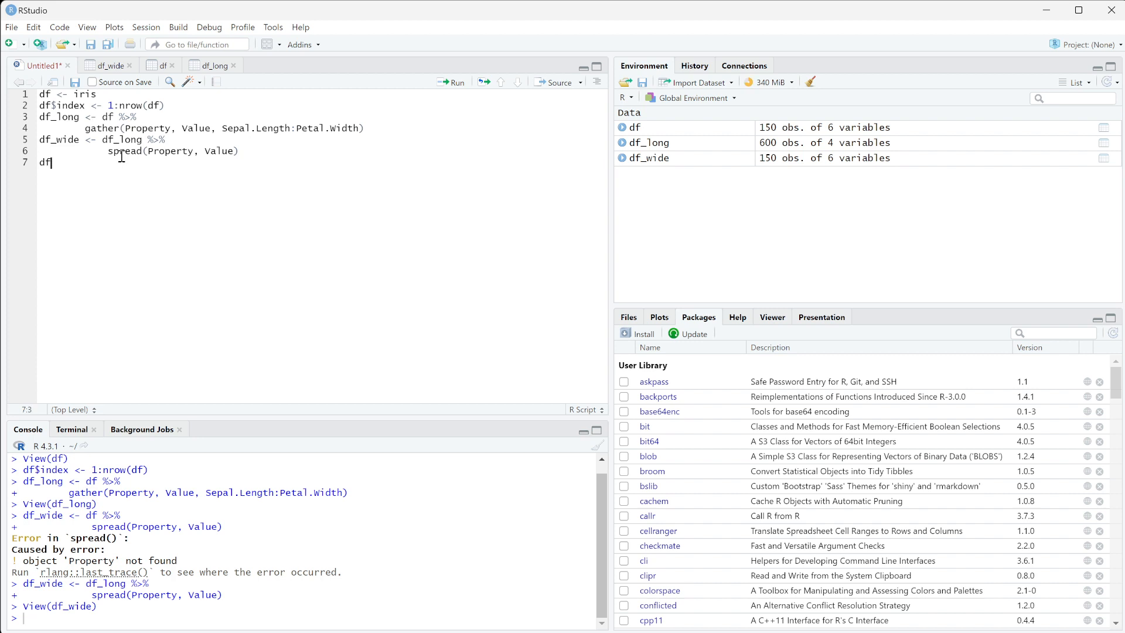
pyautogui.write('1_long')
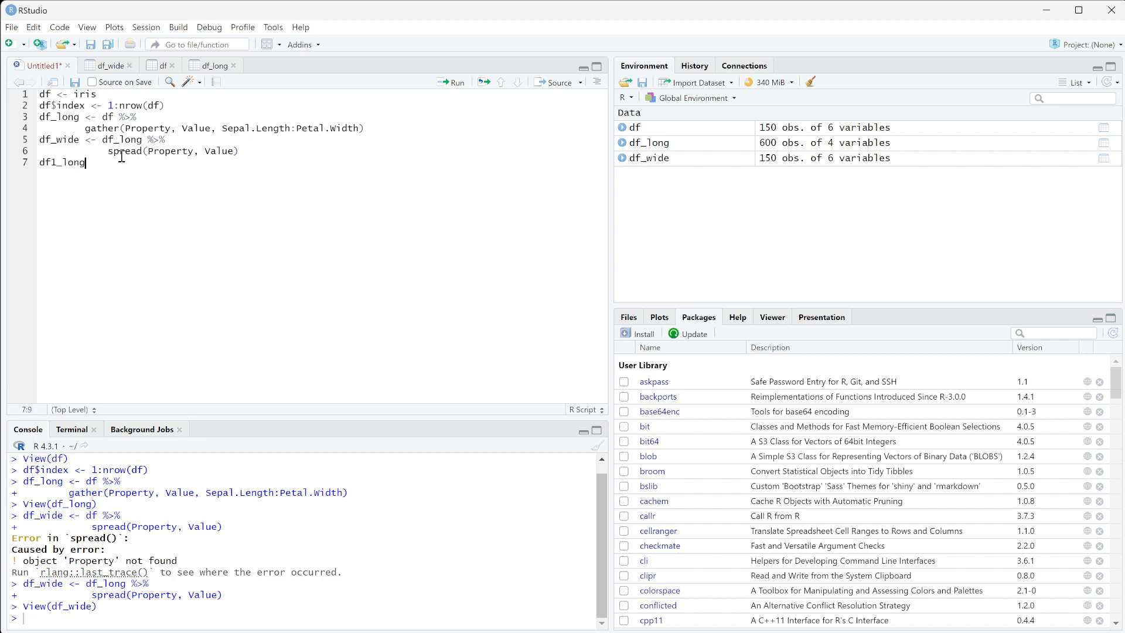
pyautogui.write('<-')
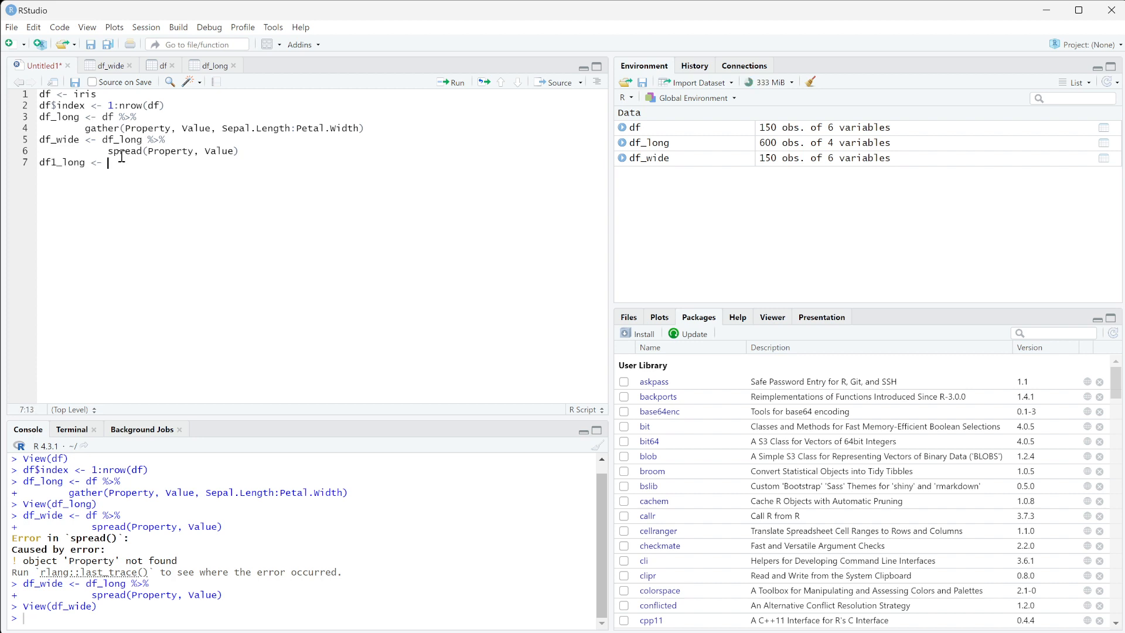
pyautogui.write('iris %>%')
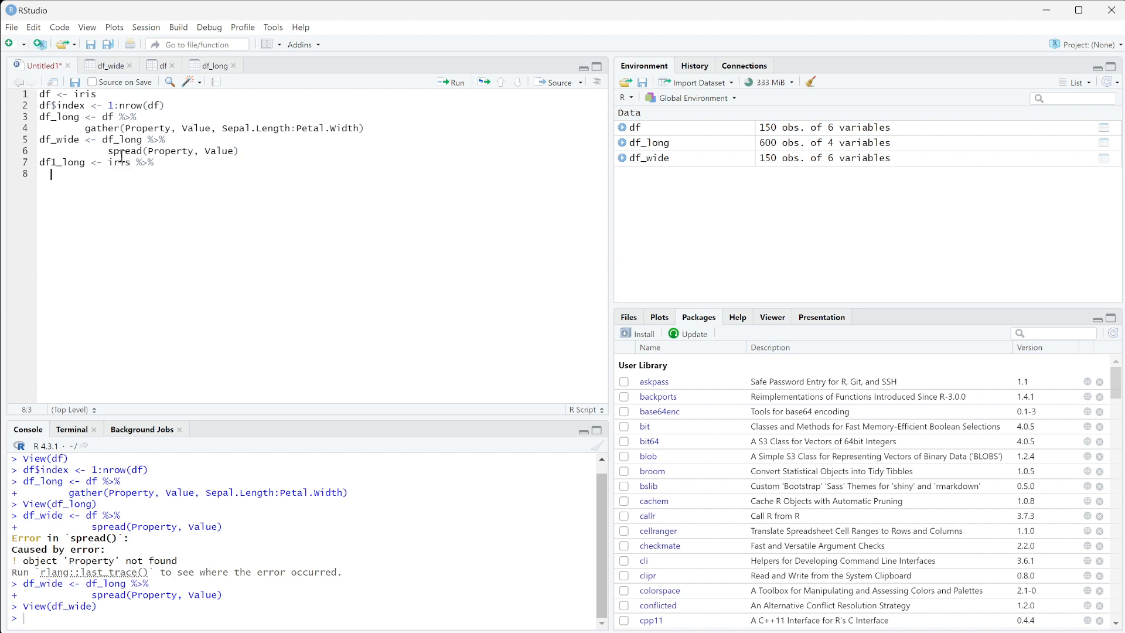
pyautogui.write('gather(')
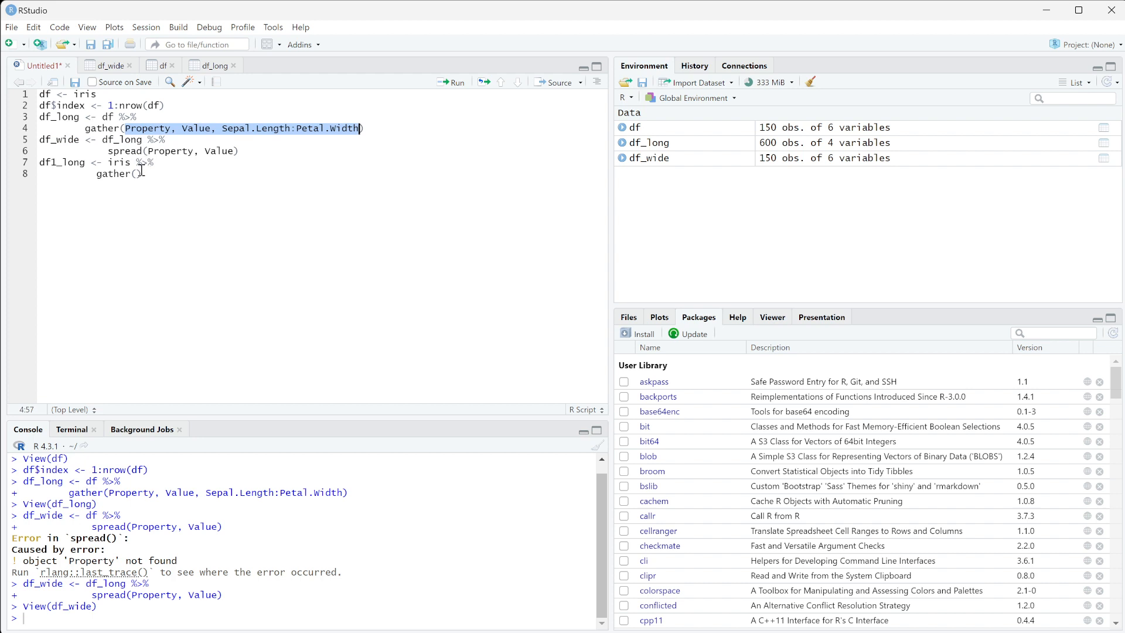
pyautogui.write('Property, Value, Sepal.Length:Petal.width')
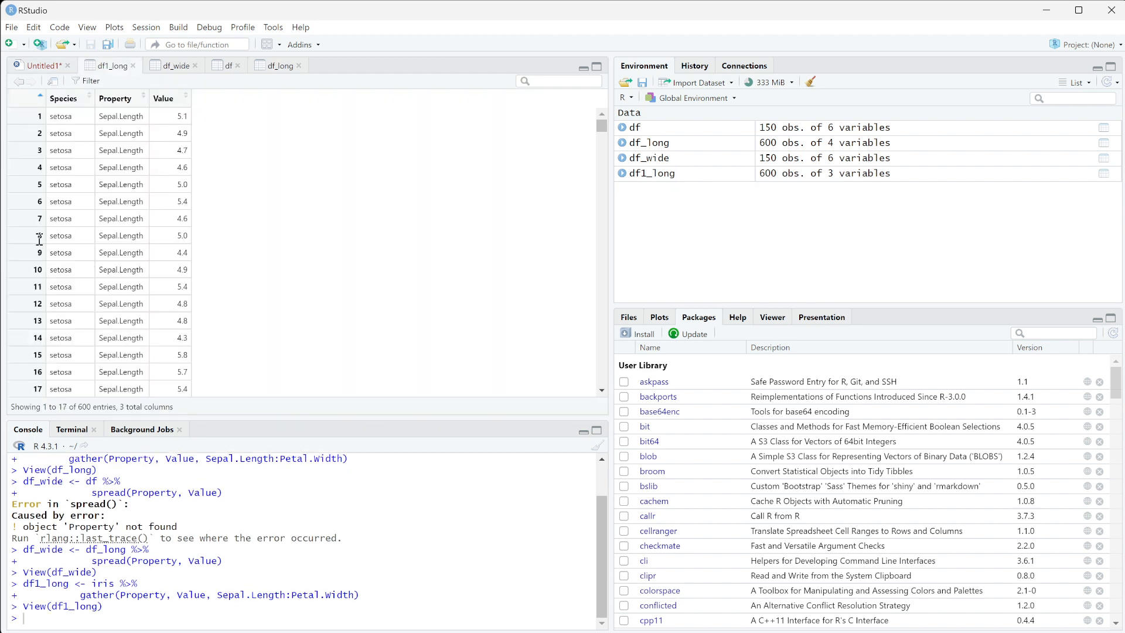
# Back in Untitled1, start the df1_wide <- df1_long %>% spread(Property, Value) pipeline
pyautogui.click(39, 65)
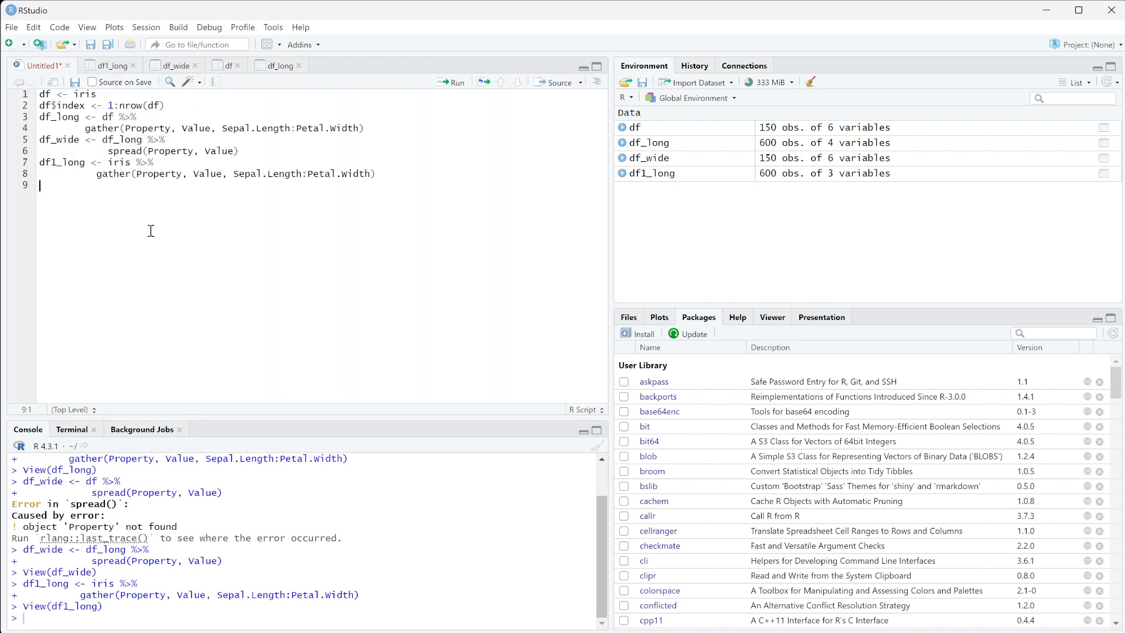
pyautogui.write('df1_wide')
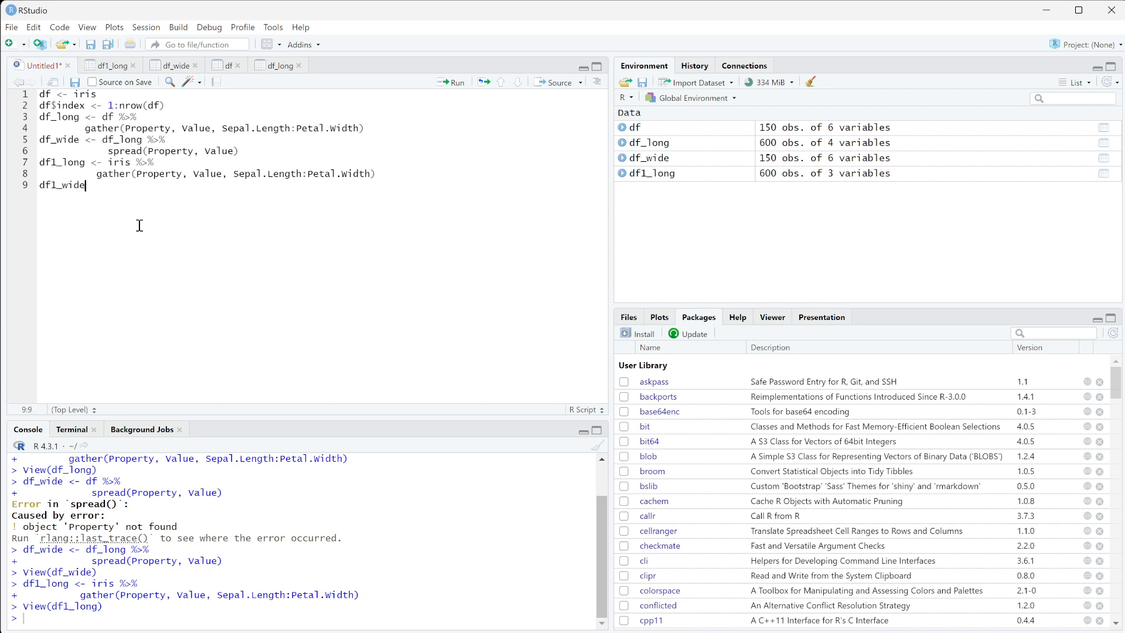
pyautogui.write('<- df1_long %>%')
pyautogui.write('spread(Property, Value)')
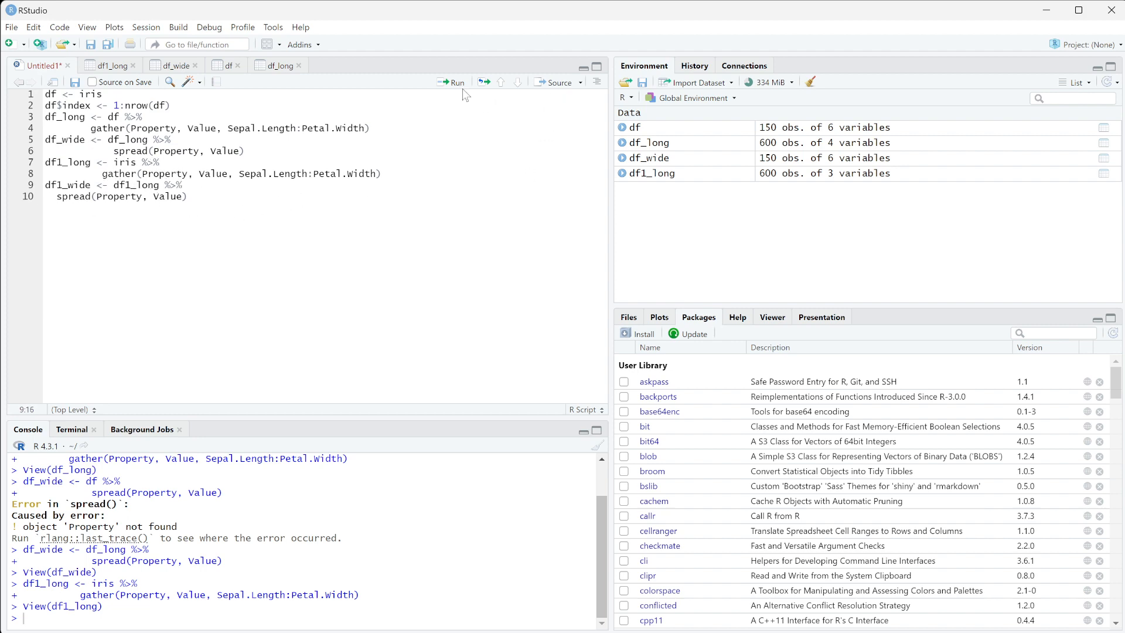
# Run the df1_wide lines and examine the unique-key-combination error in the Console
pyautogui.click(450, 82)
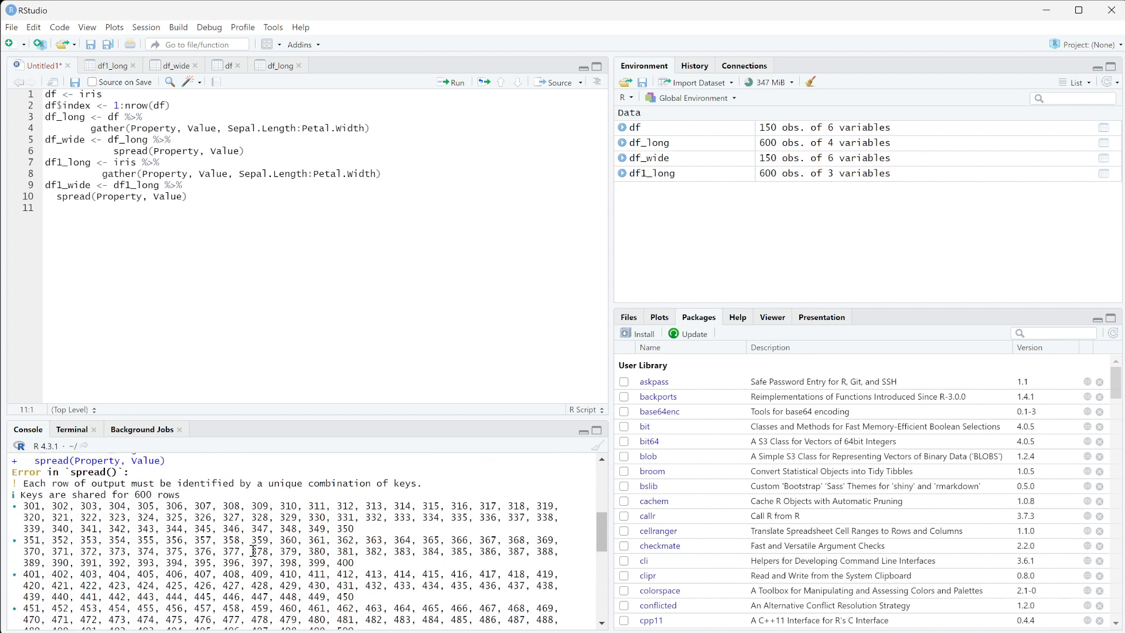
pyautogui.doubleClick(92, 471)
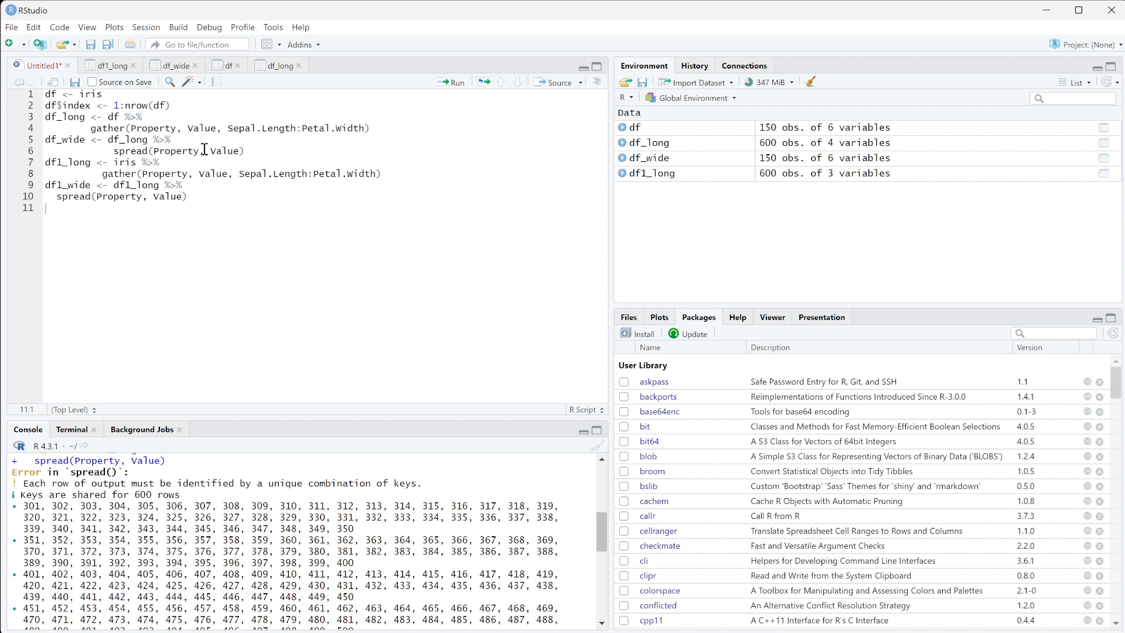
pyautogui.moveTo(172, 208)
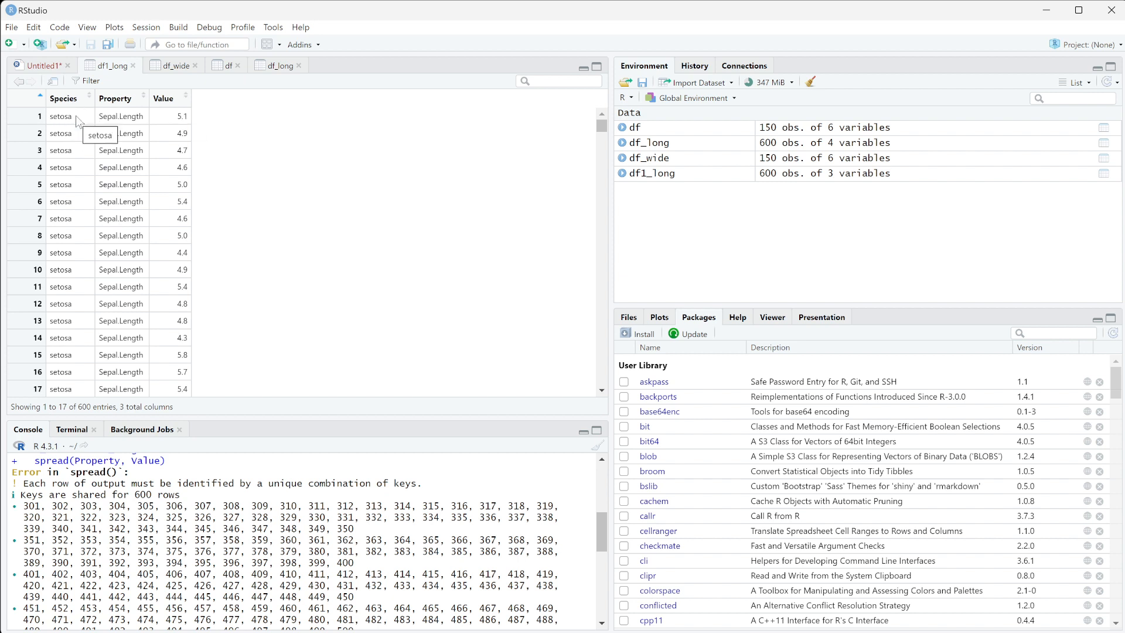
pyautogui.moveTo(121, 184)
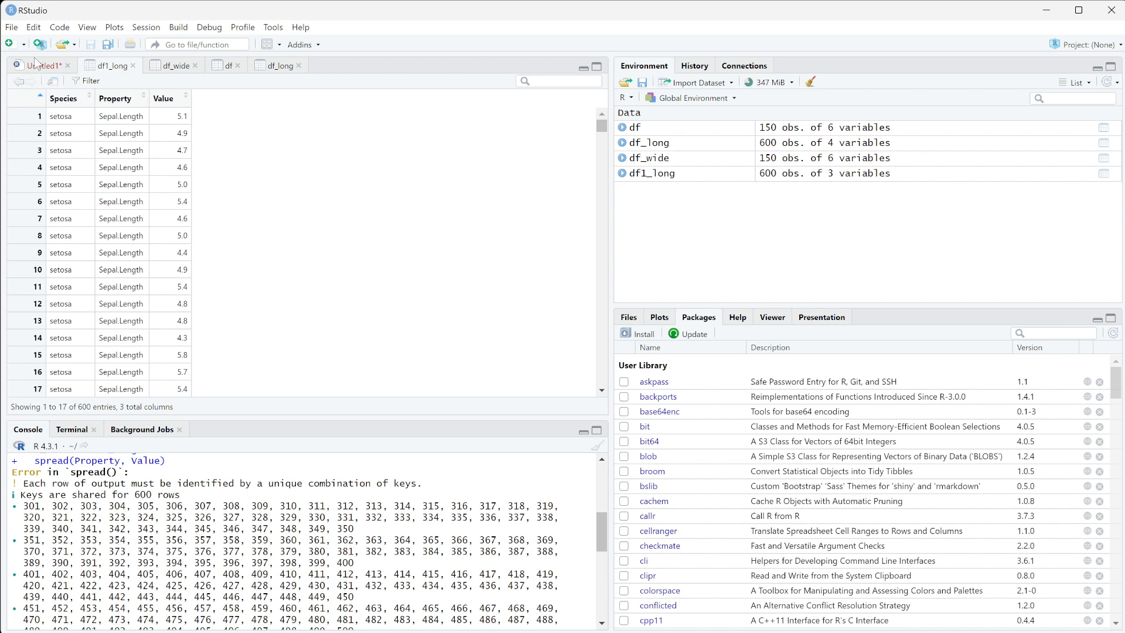
pyautogui.click(40, 65)
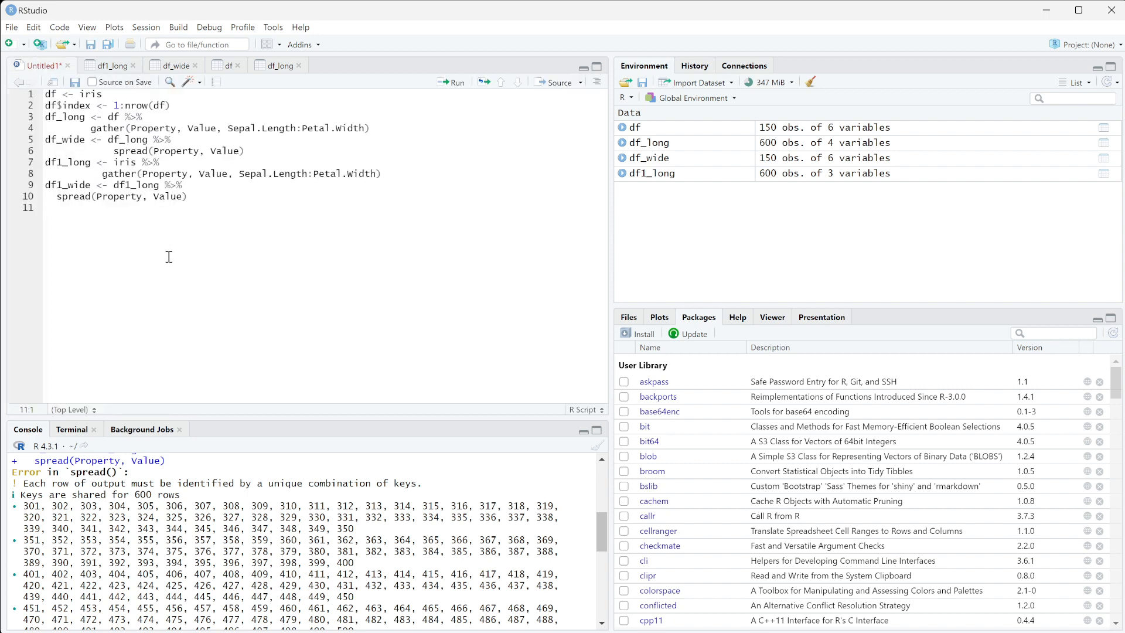